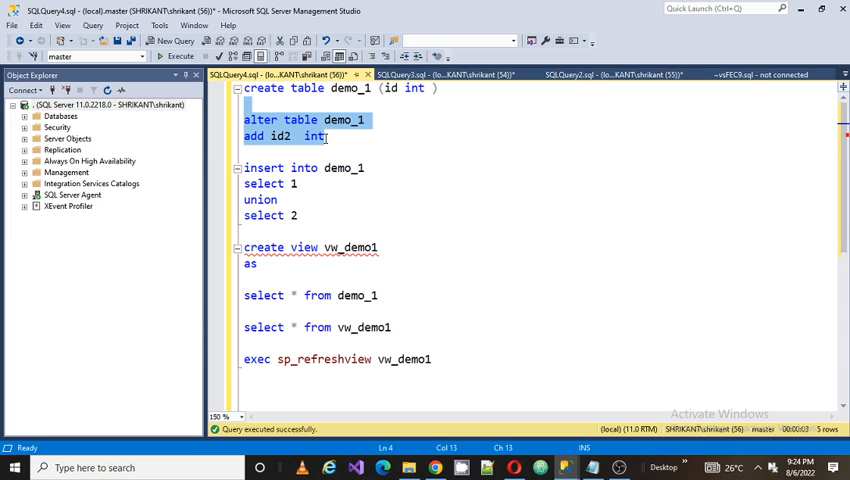
Move the create view vw_demo1 block below exec sp_refreshview and open a blank query window
left_click(288, 231)
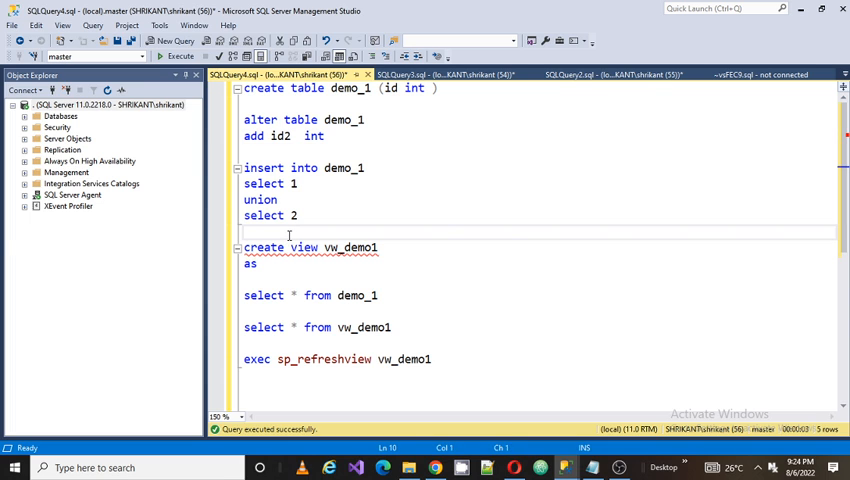
left_click_drag(244, 240, 390, 300)
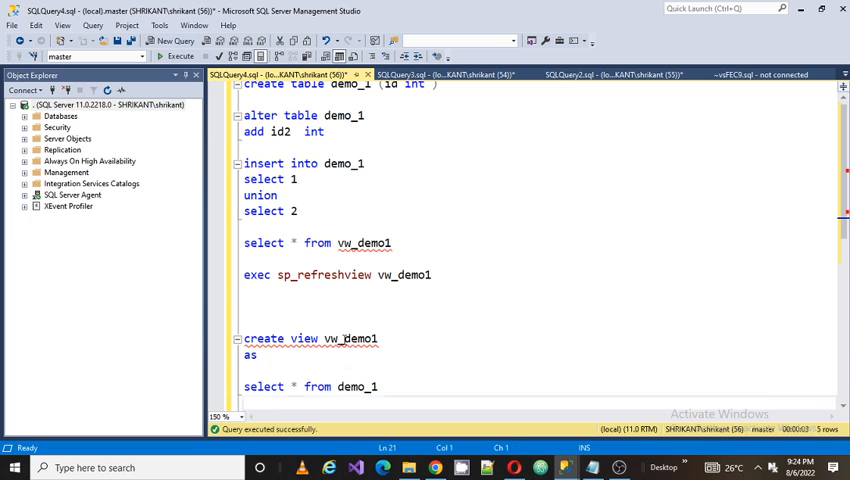
double_click(350, 338)
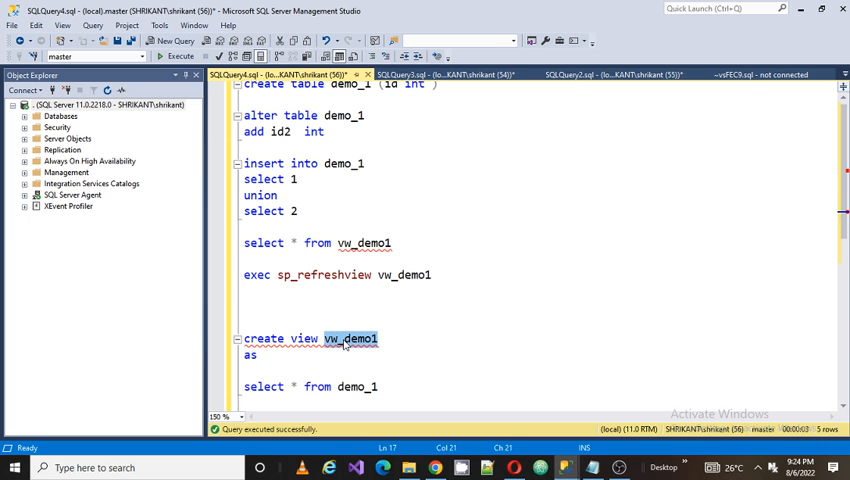
left_click(176, 40)
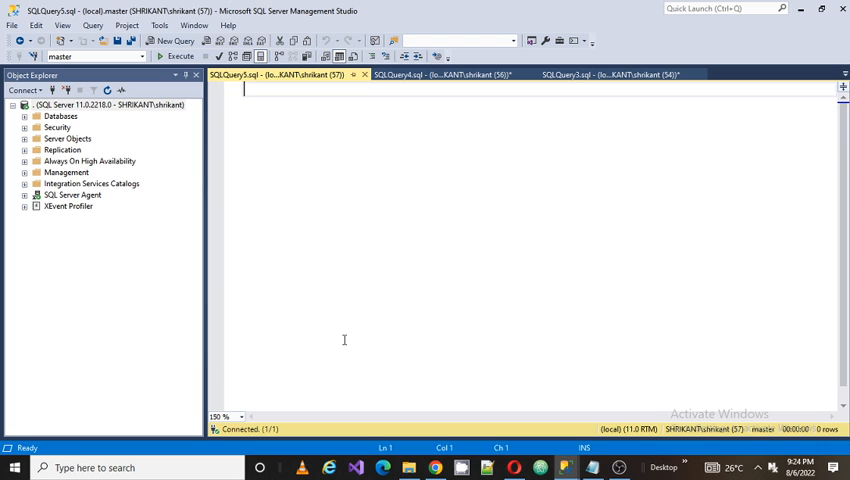
Run exec sp_helptext vw_demo1 in the new query window
type("sp")
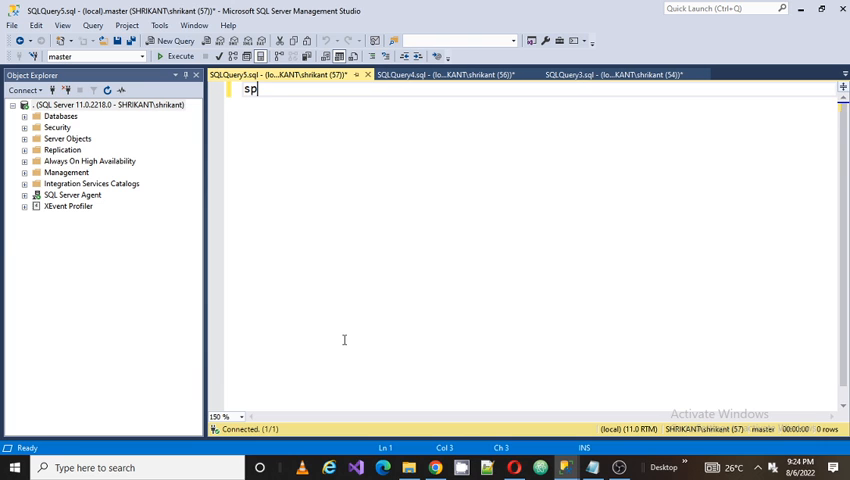
type("_v")
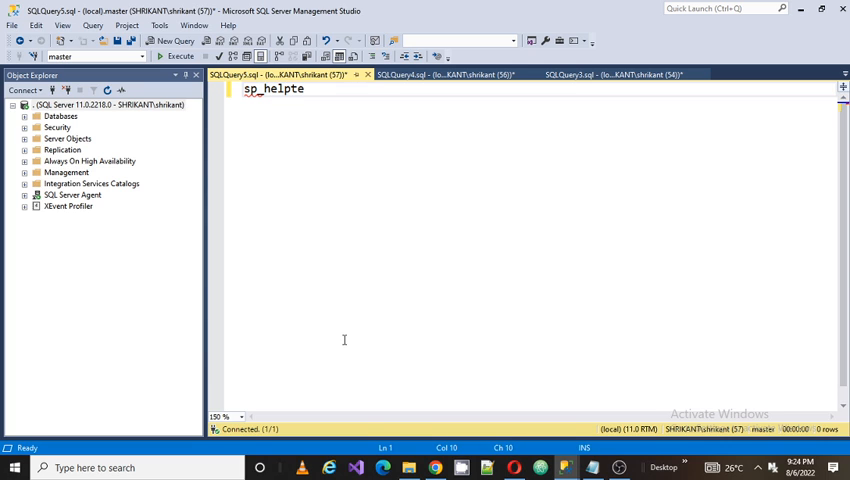
type("xt vw_demo1")
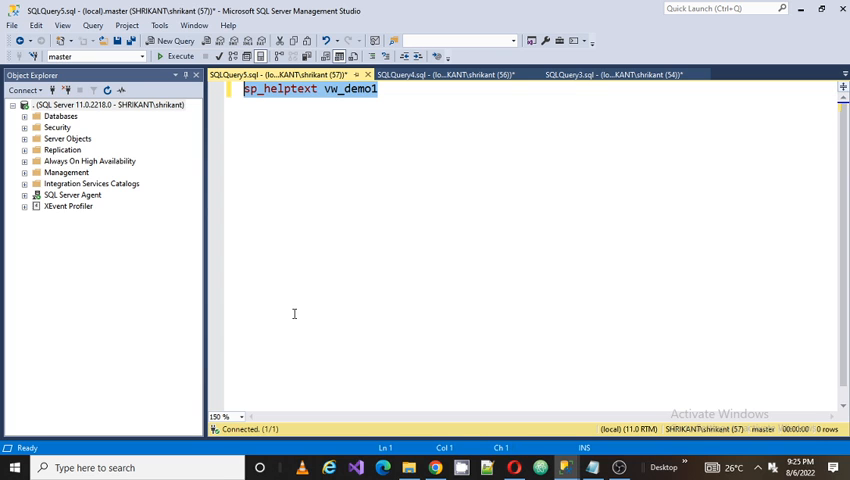
left_click(250, 89)
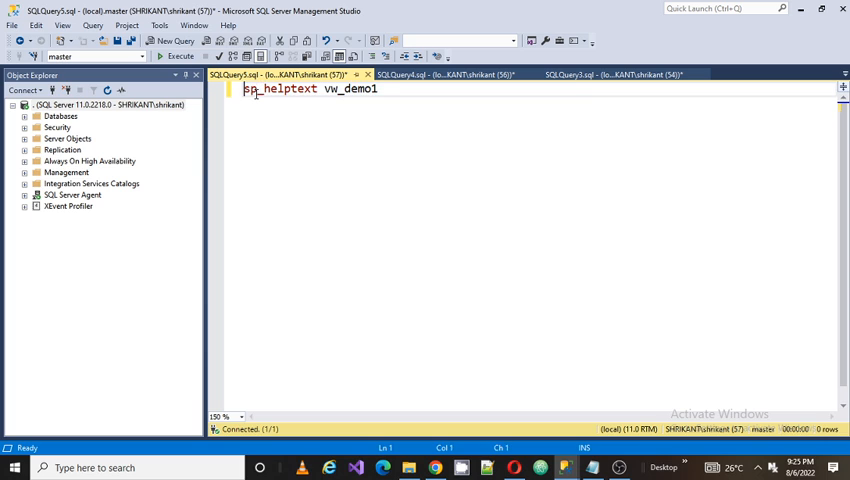
type("exec")
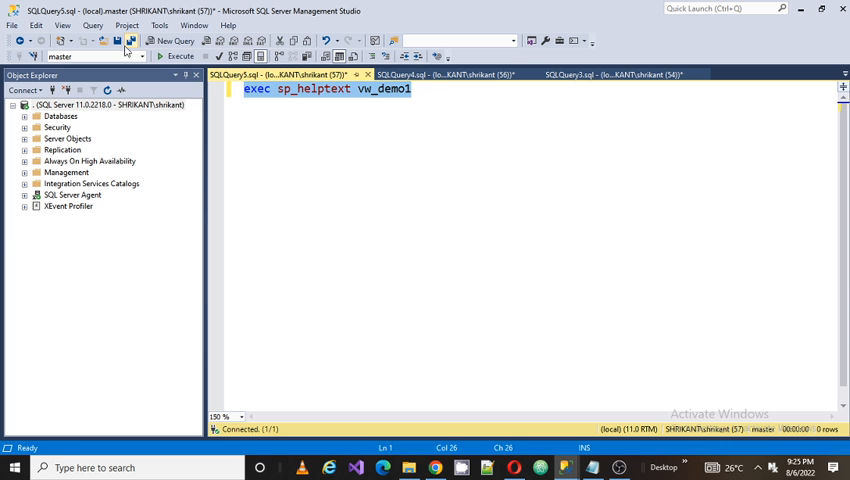
left_click(178, 55)
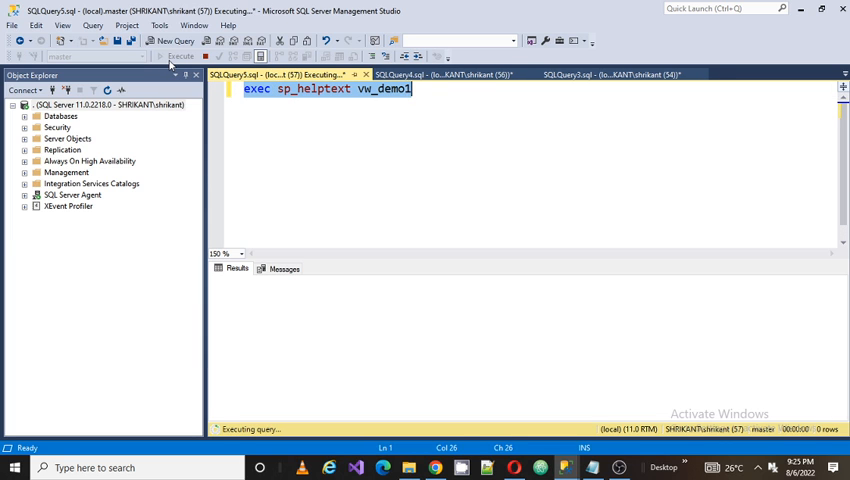
Paste the returned create view vw_demo1 as select * from demo_1 definition under the exec line
left_click(178, 56)
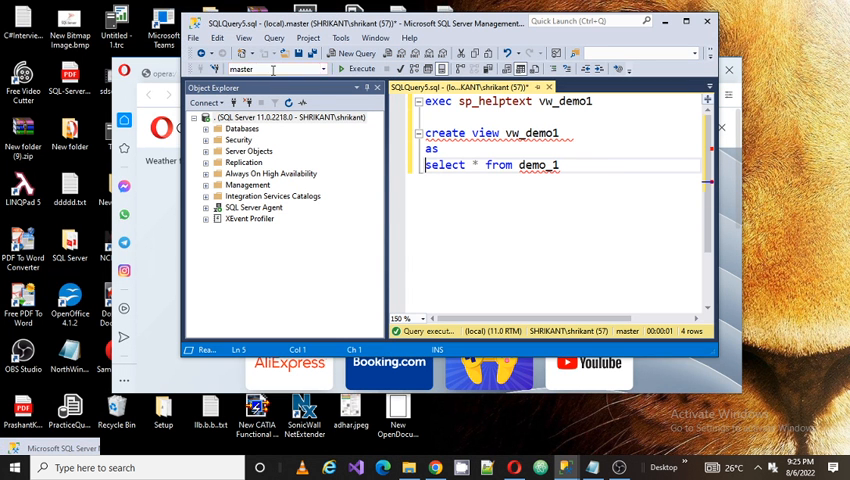
Expand Databases, System Databases, master and Views, then select dbo.vw_demo1
left_click(207, 129)
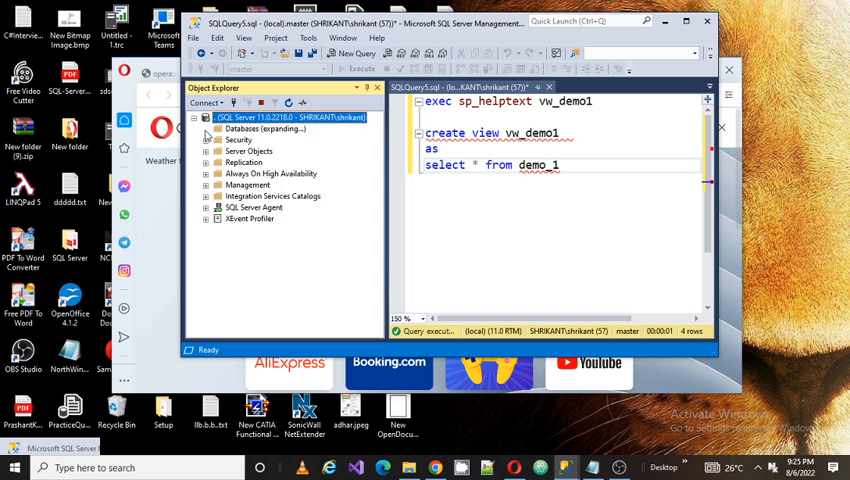
left_click(208, 128)
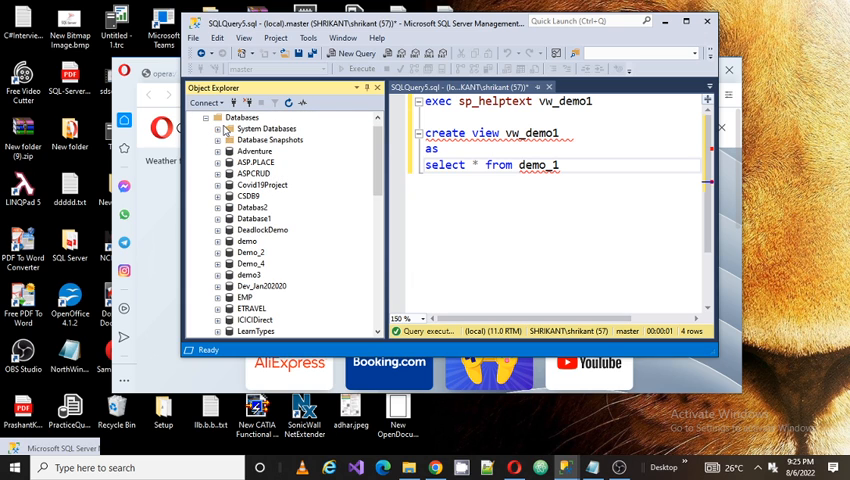
left_click(218, 128)
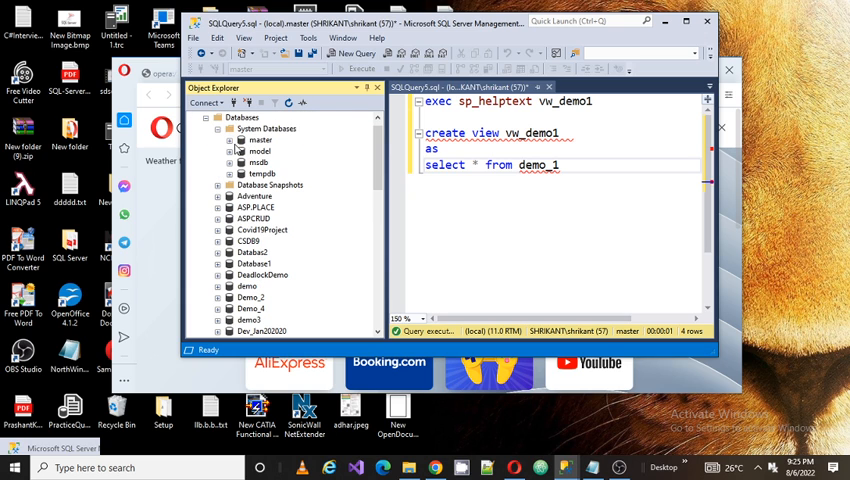
left_click(232, 140)
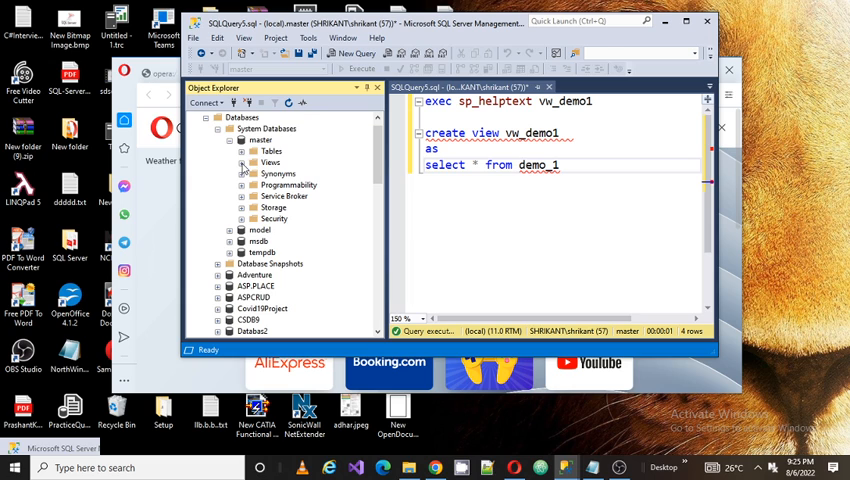
left_click(243, 162)
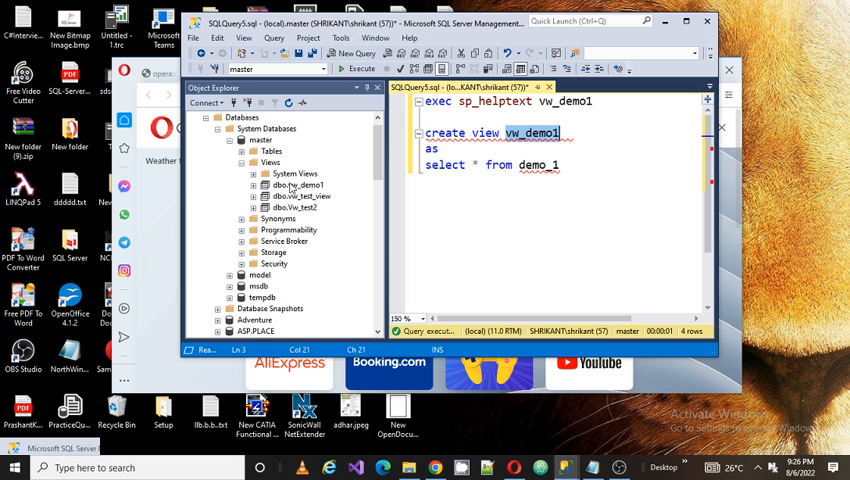
left_click(291, 185)
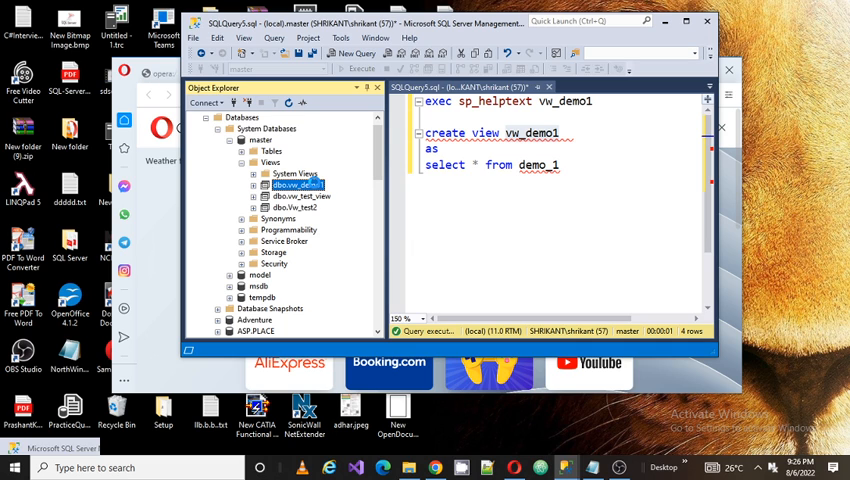
Script dbo.vw_demo1 as CREATE to a new query editor window
right_click(297, 184)
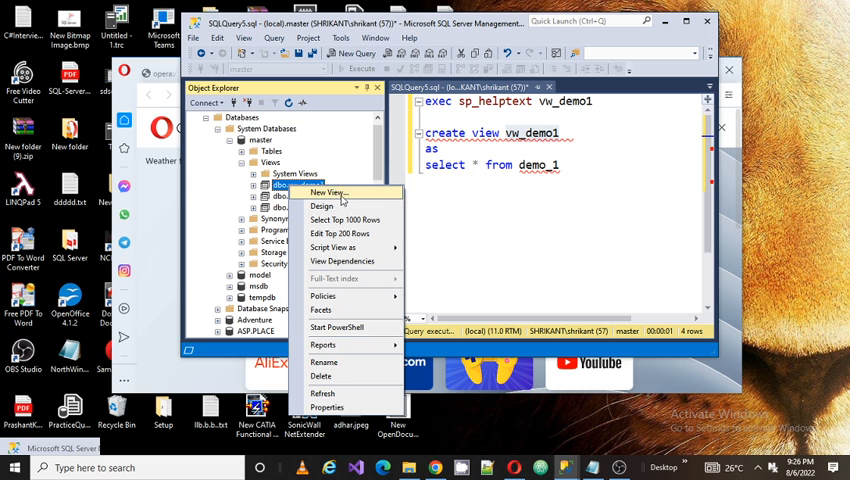
mouse_move(322, 206)
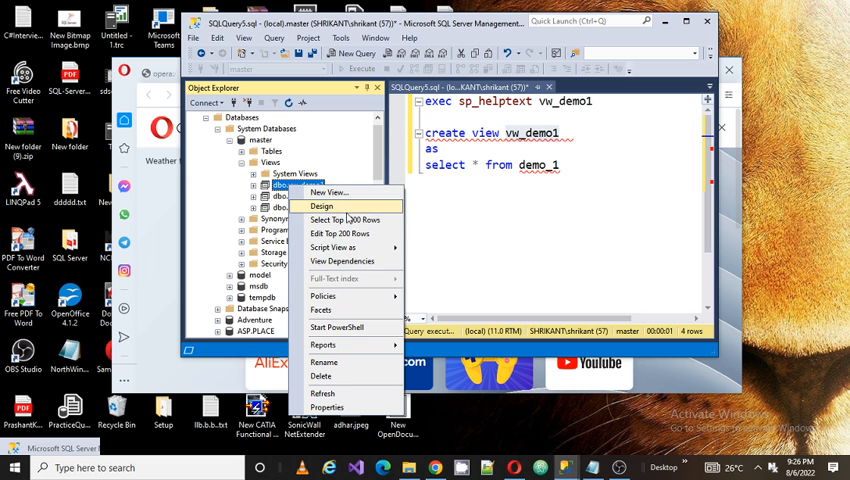
mouse_move(335, 247)
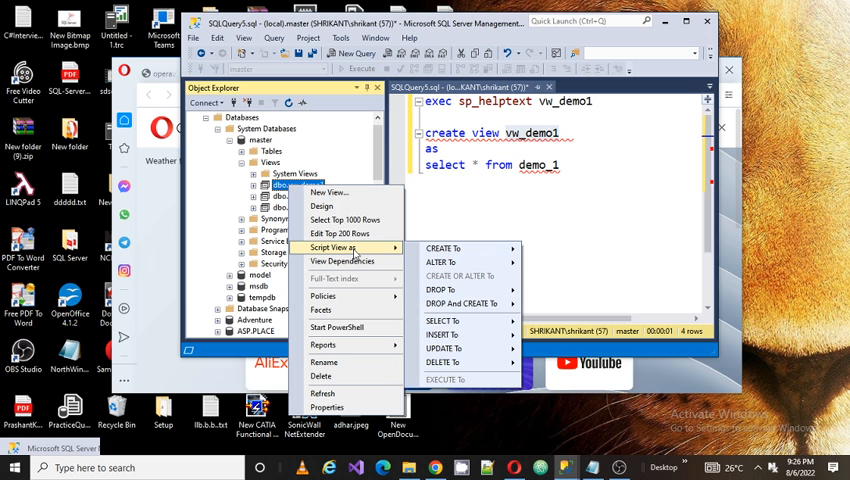
mouse_move(445, 248)
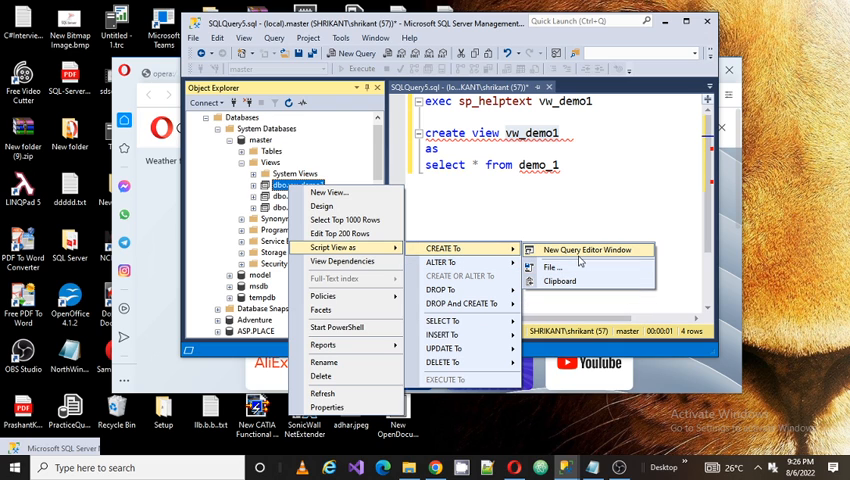
left_click(588, 249)
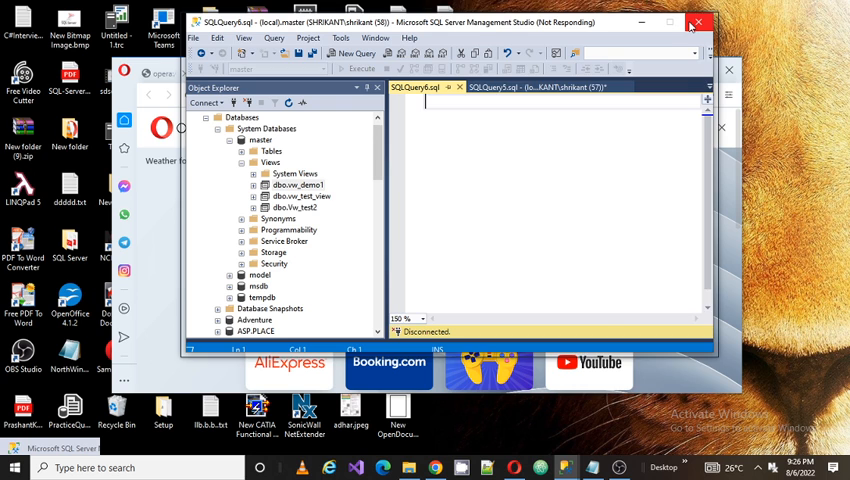
Maximize SSMS and select lines in the generated CREATE VIEW script for vw_demo1
left_click(697, 22)
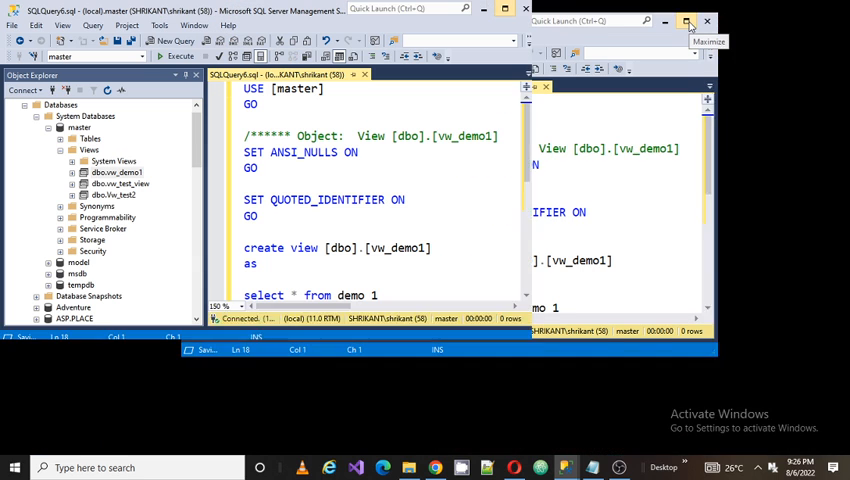
left_click(688, 21)
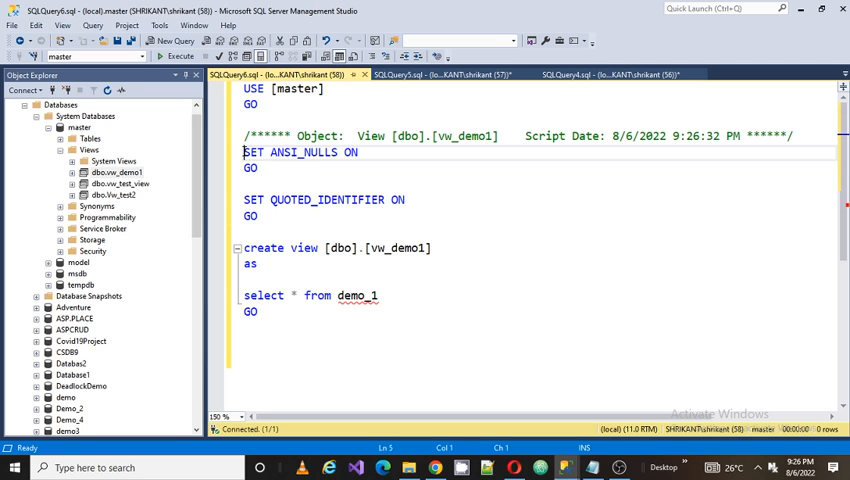
left_click_drag(243, 152, 256, 215)
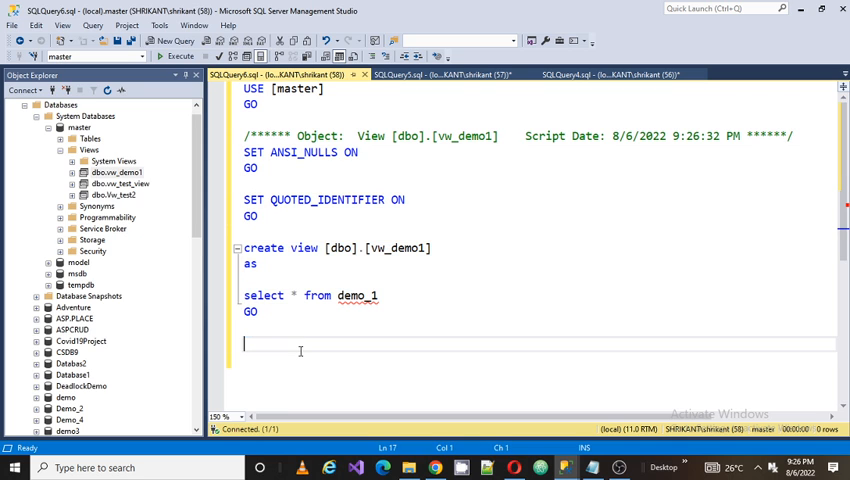
mouse_move(365, 74)
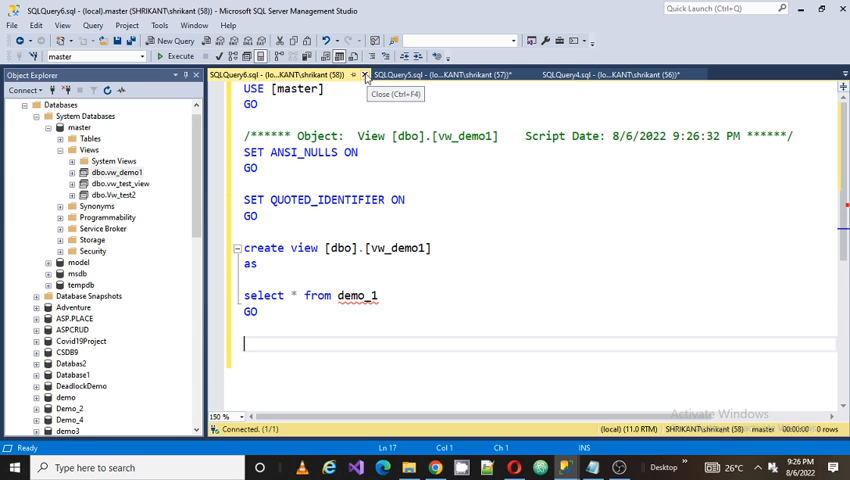